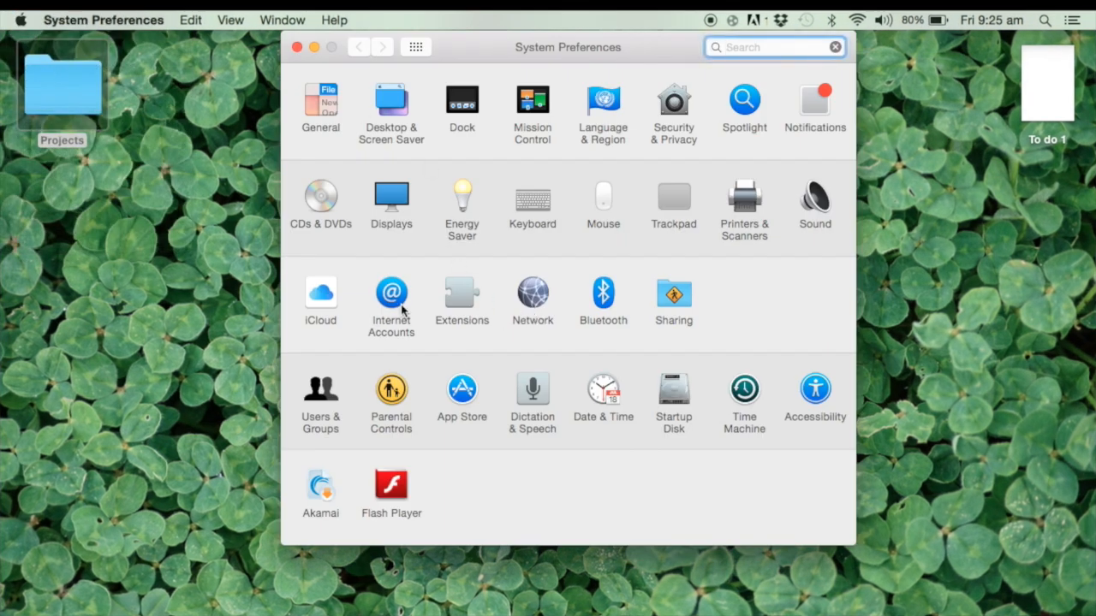
{"action": "left_click", "coordinate": [391, 292]}
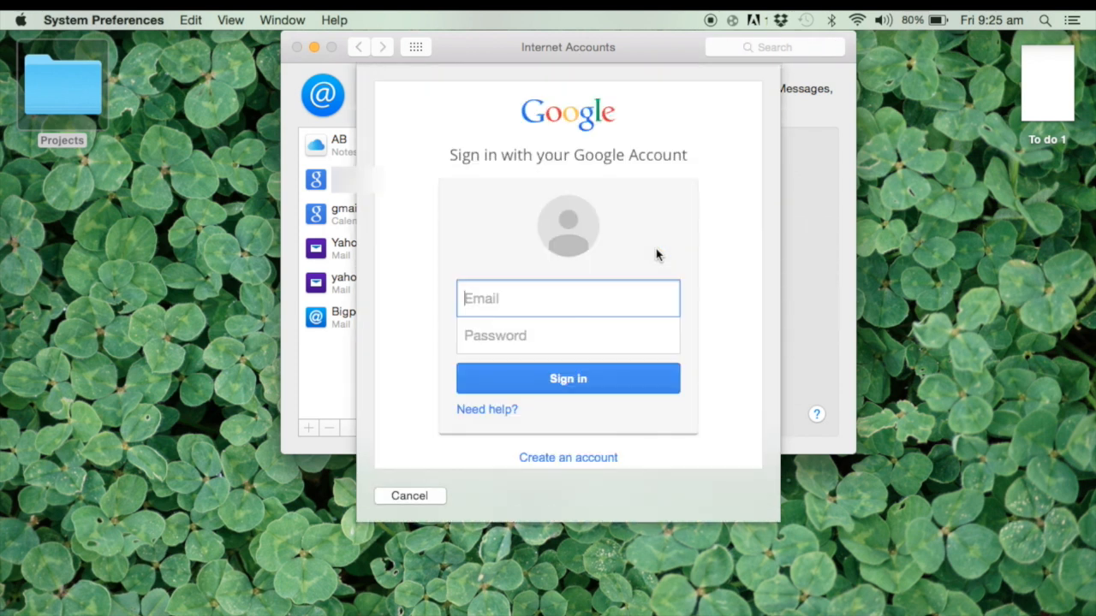
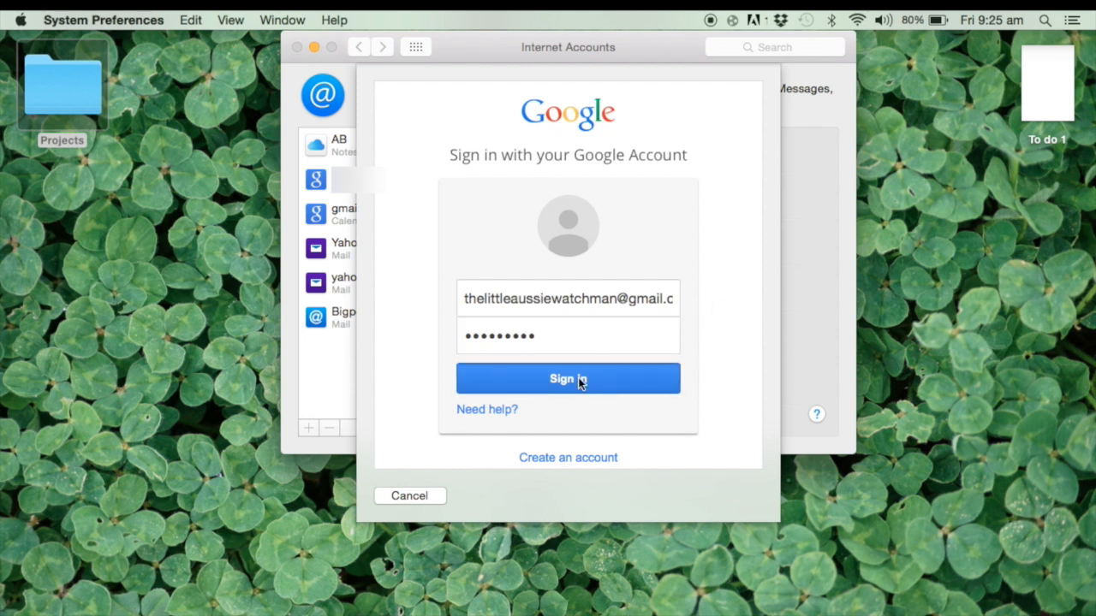
{"action": "left_click", "coordinate": [568, 379]}
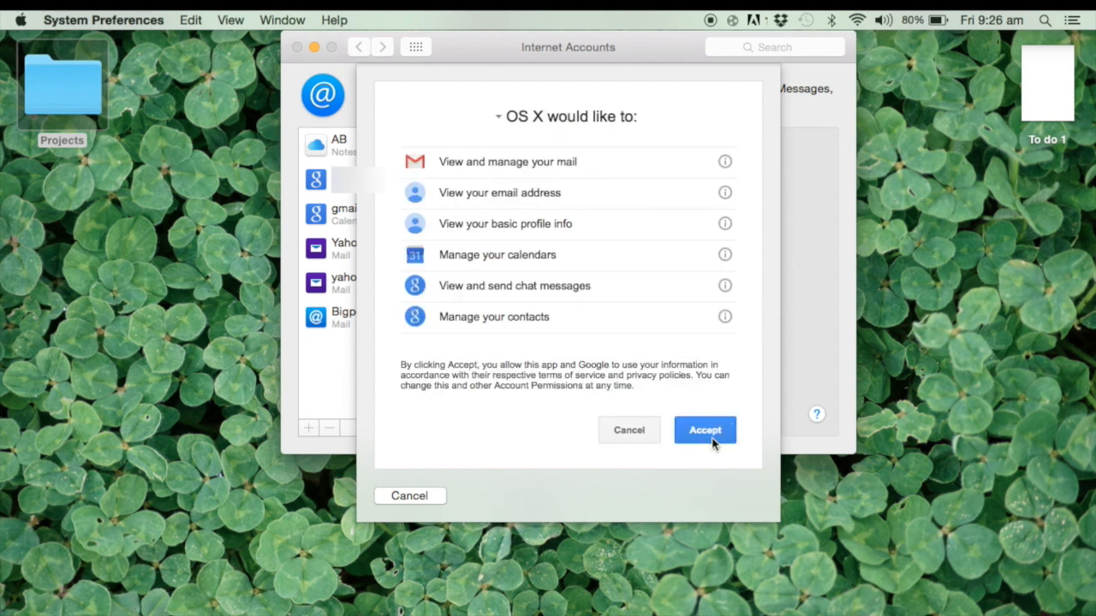
Accept Google's permissions and finish adding the account with only Mail enabled
{"action": "left_click", "coordinate": [704, 429]}
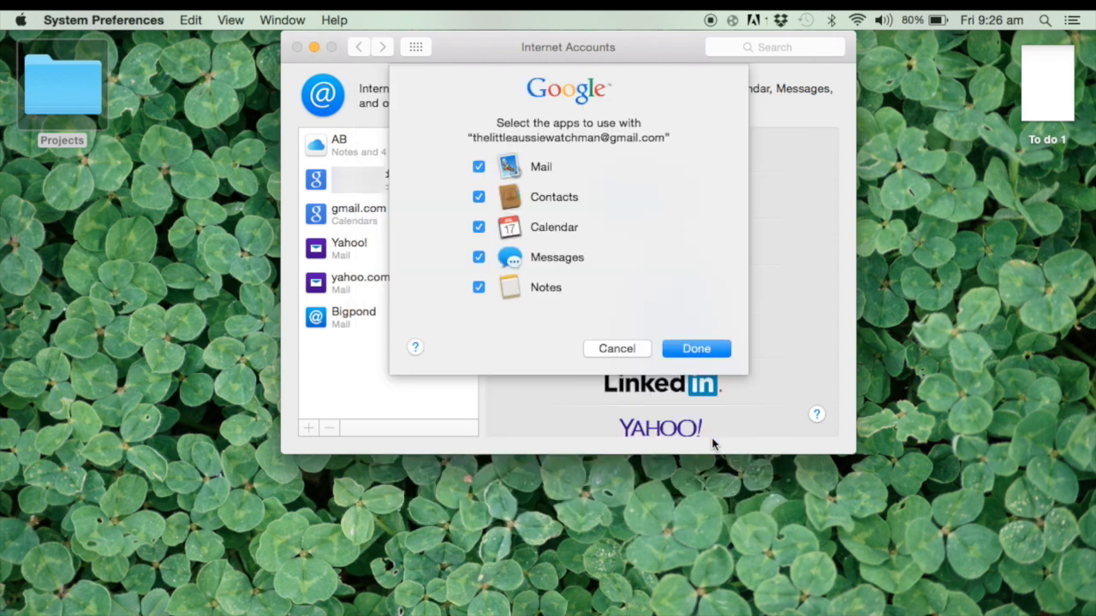
{"action": "left_click", "coordinate": [479, 197]}
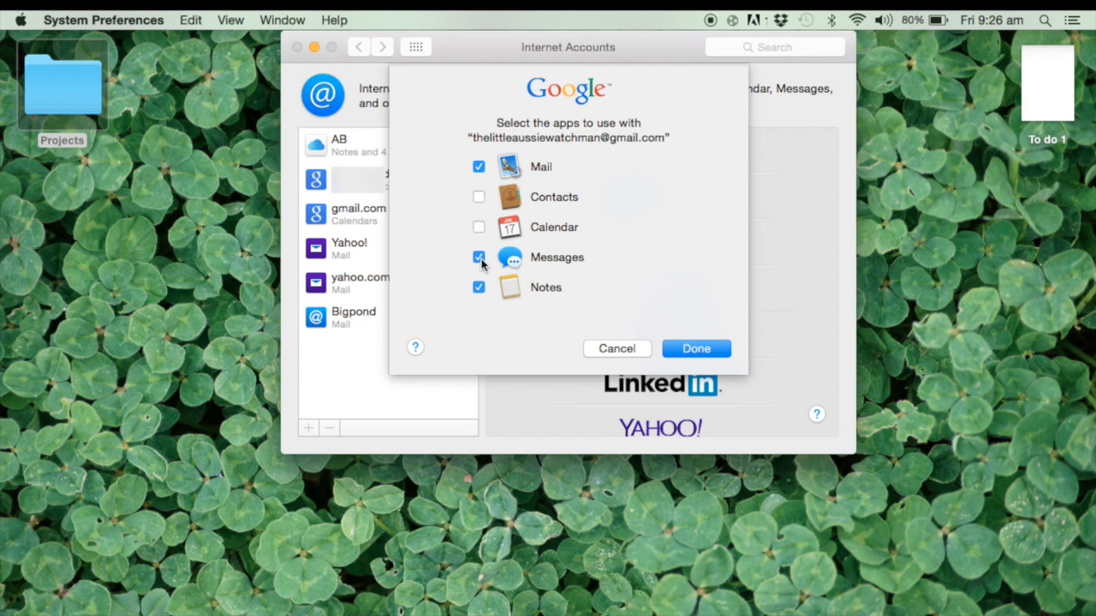
{"action": "left_click", "coordinate": [479, 257]}
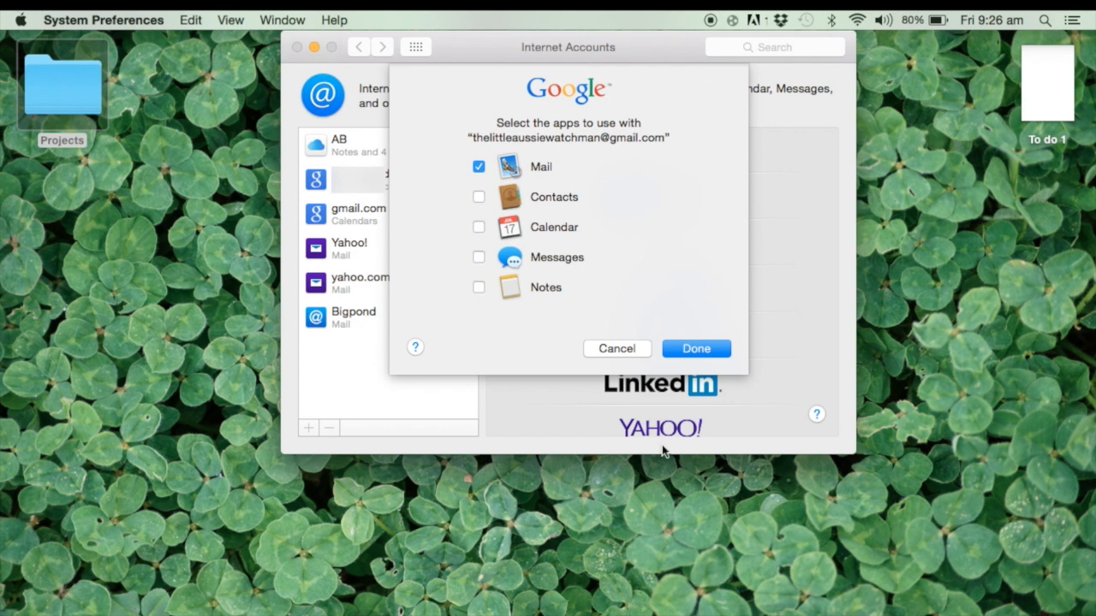
{"action": "left_click", "coordinate": [696, 349]}
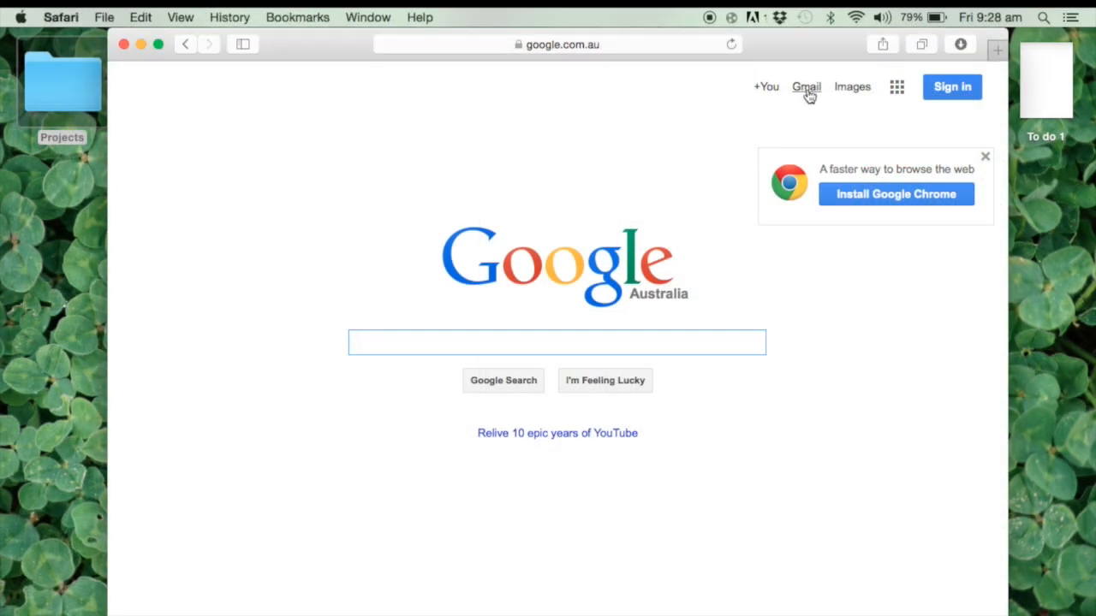
Go to Gmail in Safari and bring up its Settings from the gear menu
{"action": "left_click", "coordinate": [805, 85]}
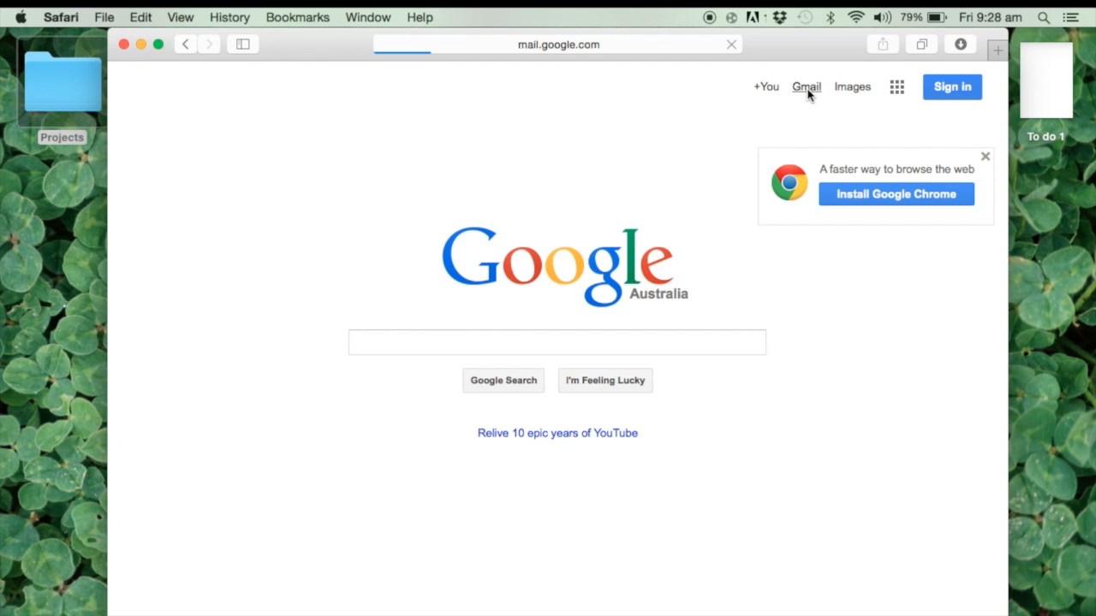
{"action": "left_click", "coordinate": [805, 85]}
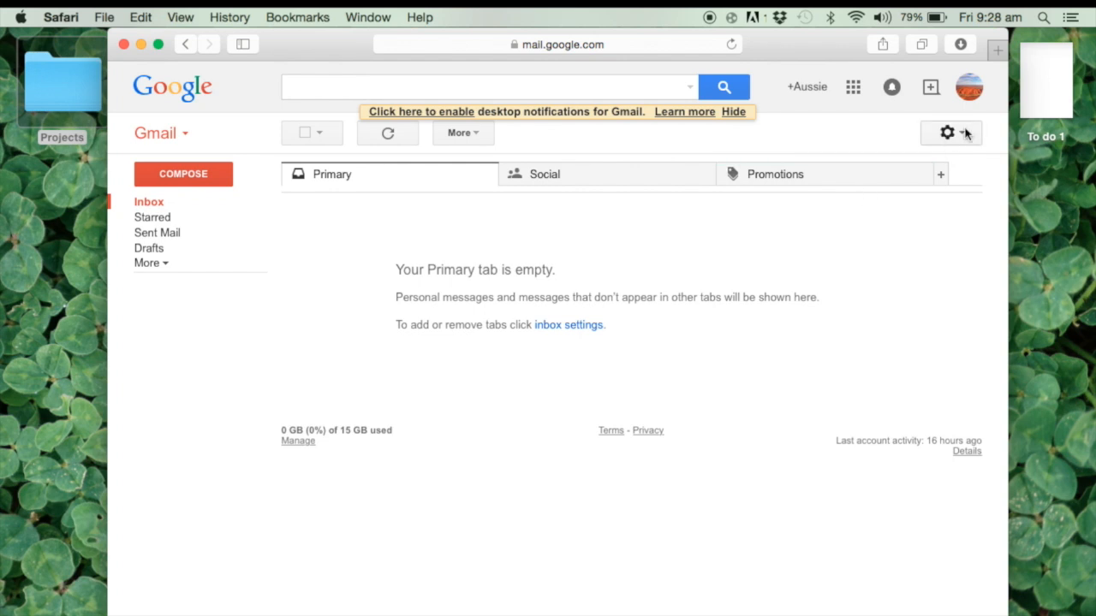
{"action": "left_click", "coordinate": [947, 133]}
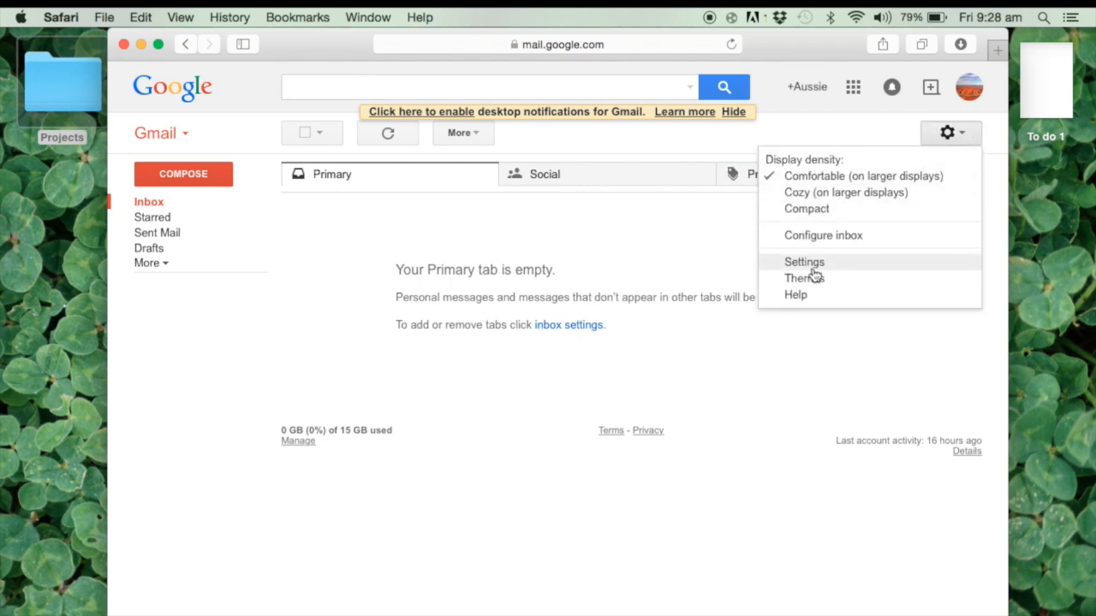
{"action": "left_click", "coordinate": [803, 262]}
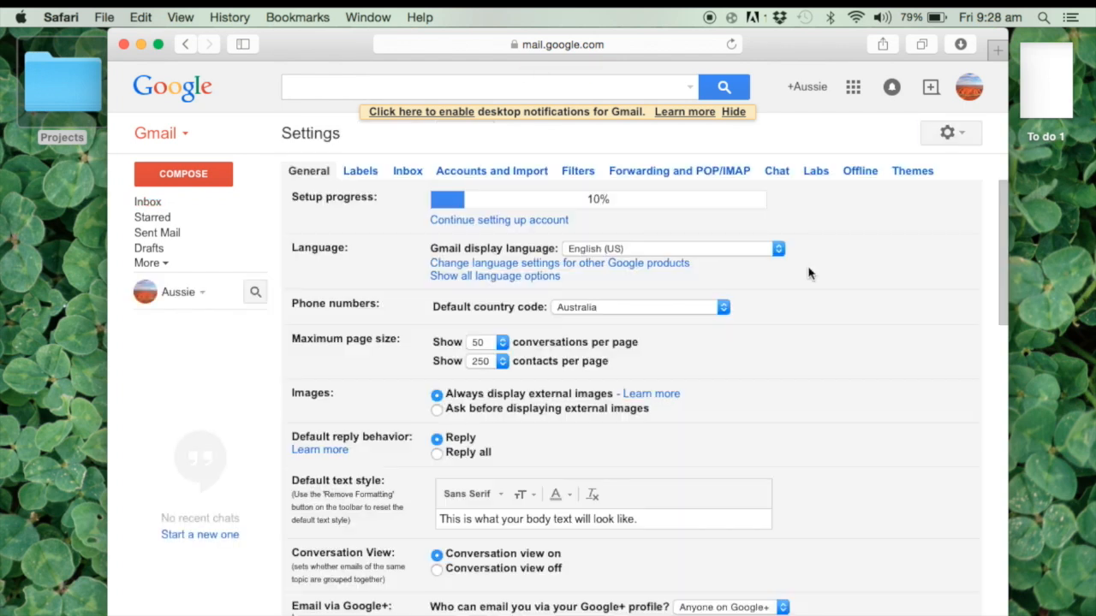
Switch Gmail's settings to the Forwarding and POP/IMAP page
{"action": "scroll", "scroll_direction": "down", "scroll_amount": 3}
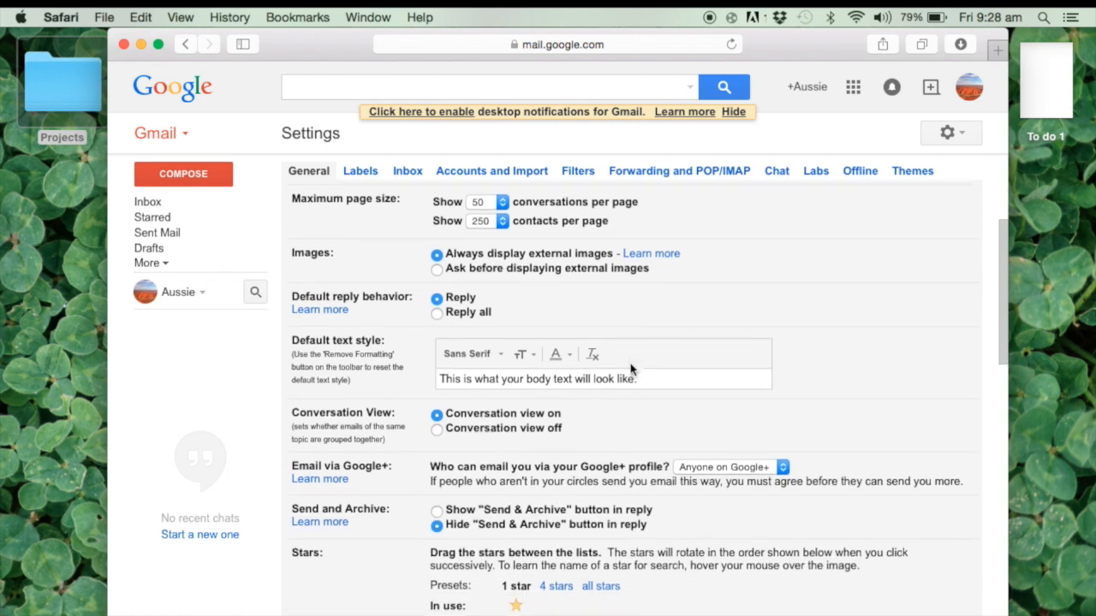
{"action": "scroll", "scroll_direction": "down", "scroll_amount": 3}
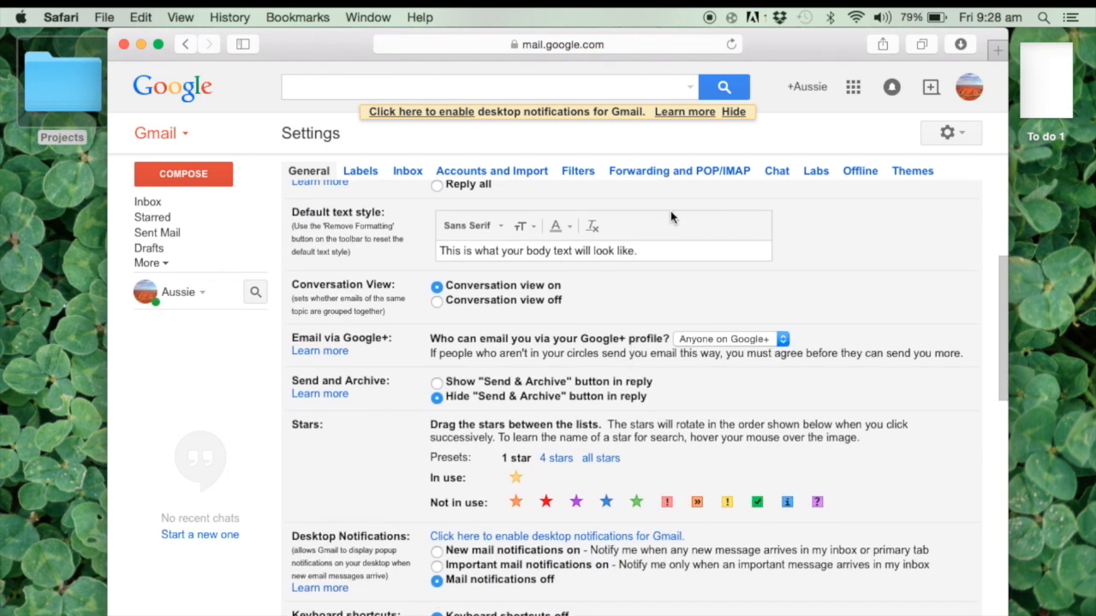
{"action": "left_click", "coordinate": [678, 171]}
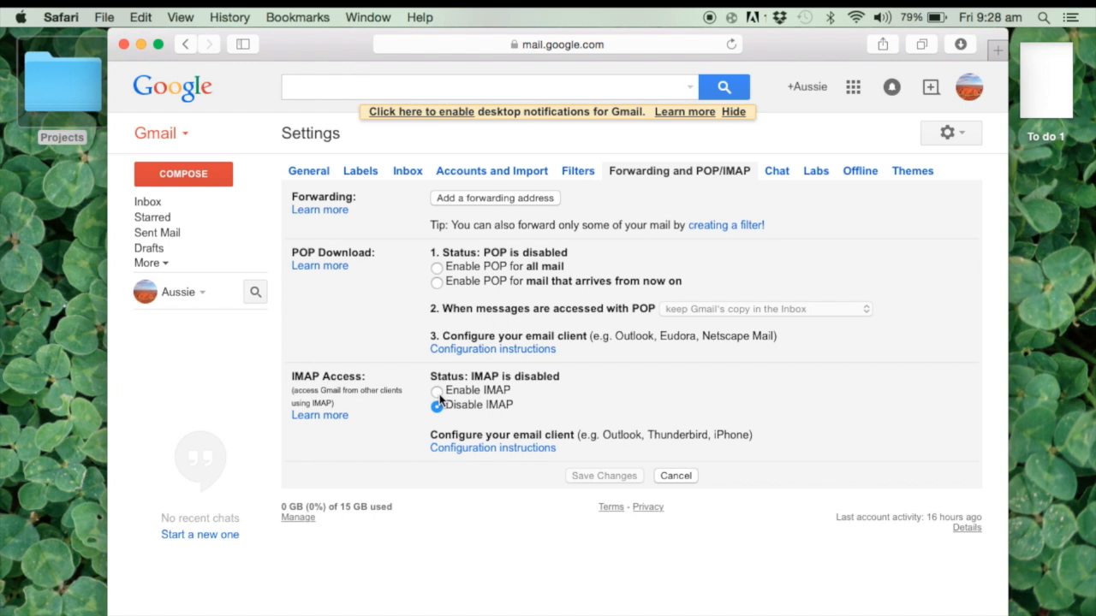
Enable IMAP and POP for all mail in Gmail and save the changes
{"action": "left_click", "coordinate": [437, 390]}
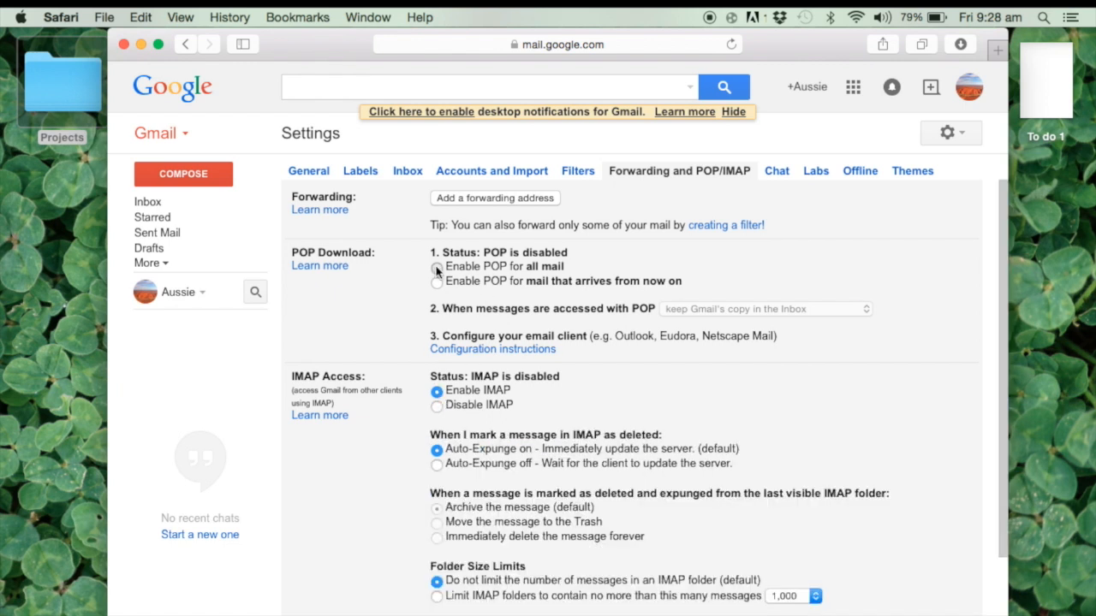
{"action": "left_click", "coordinate": [436, 267]}
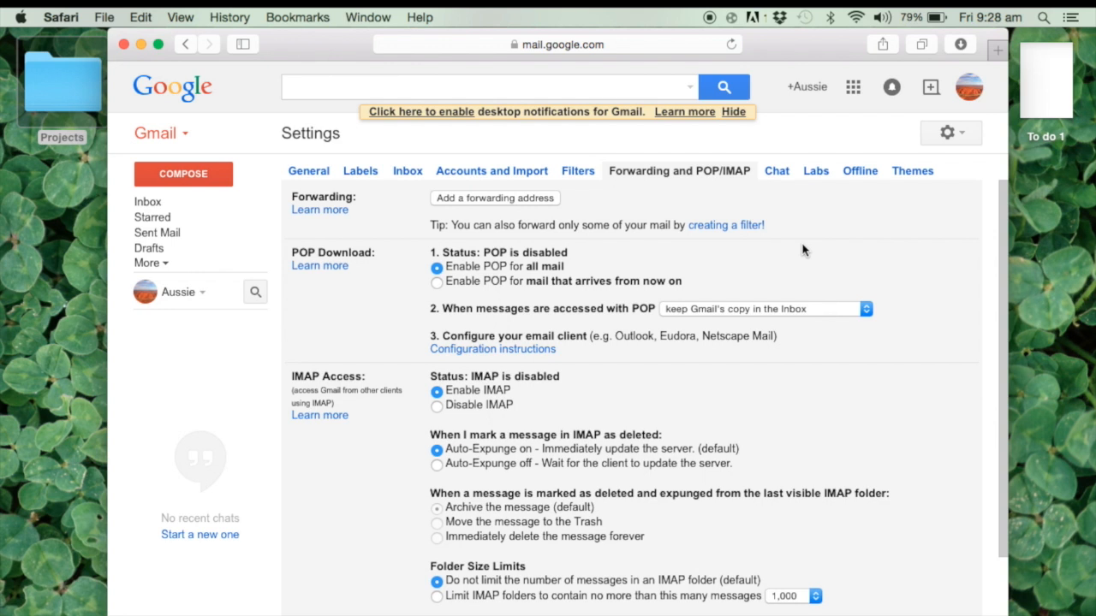
{"action": "mouse_move", "coordinate": [322, 18]}
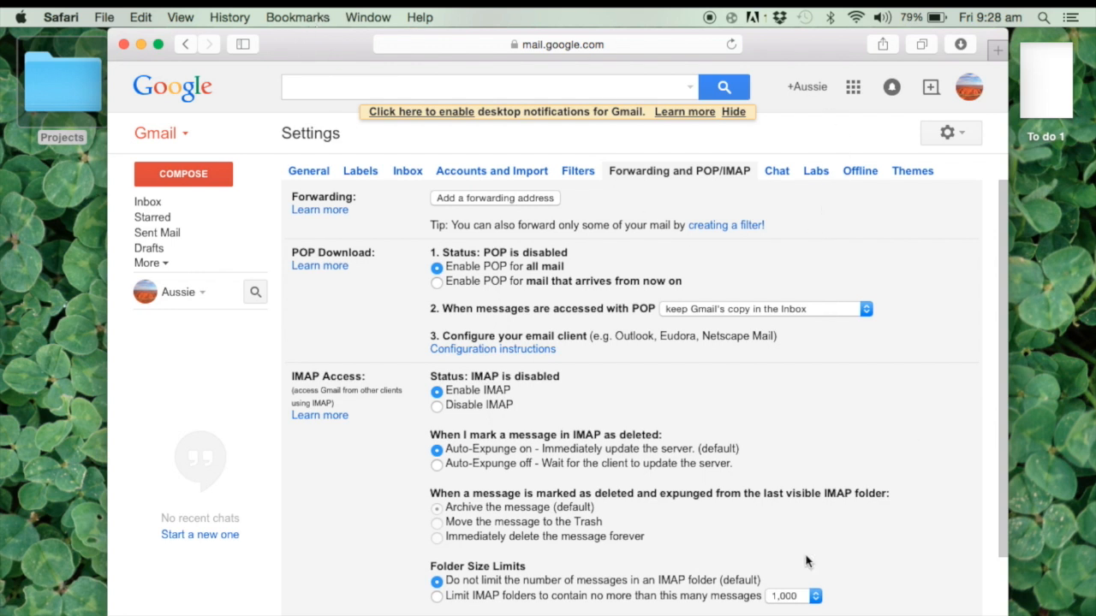
{"action": "left_click", "coordinate": [147, 202]}
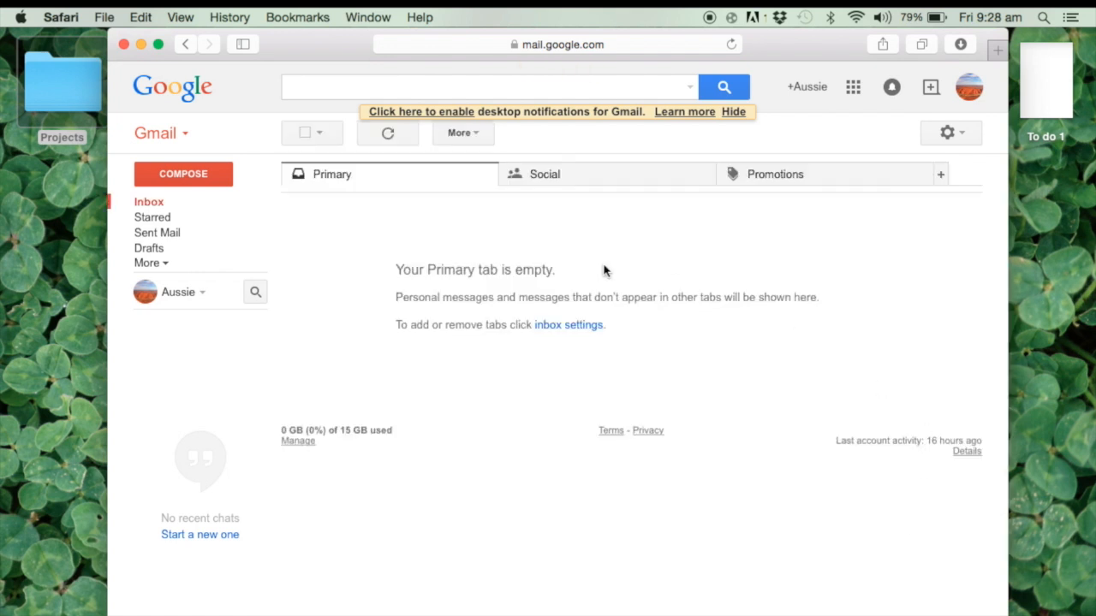
{"action": "mouse_move", "coordinate": [125, 45]}
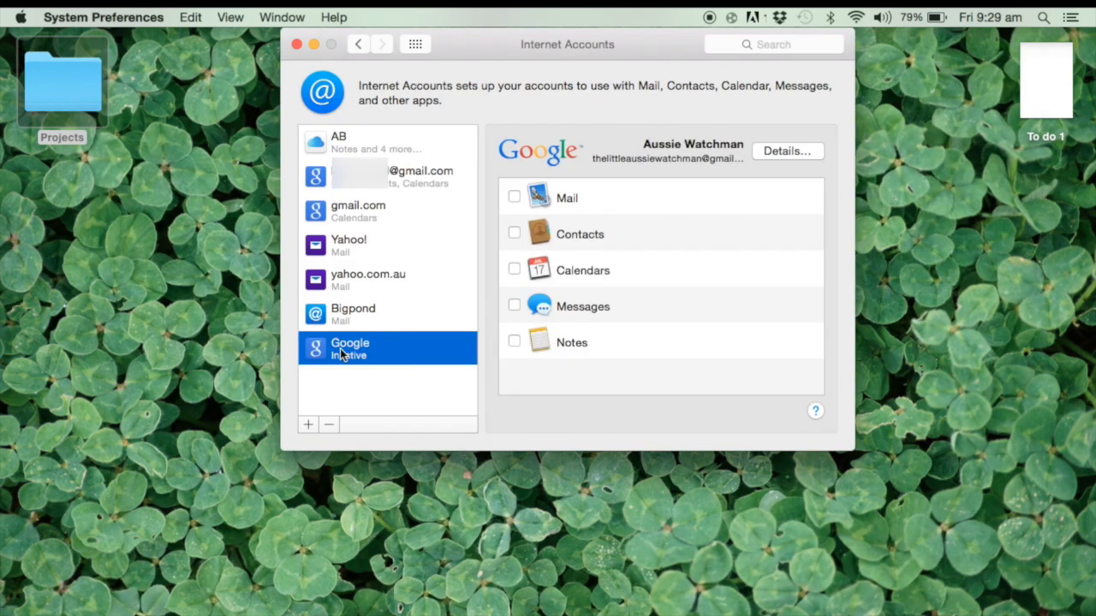
{"action": "mouse_move", "coordinate": [513, 199]}
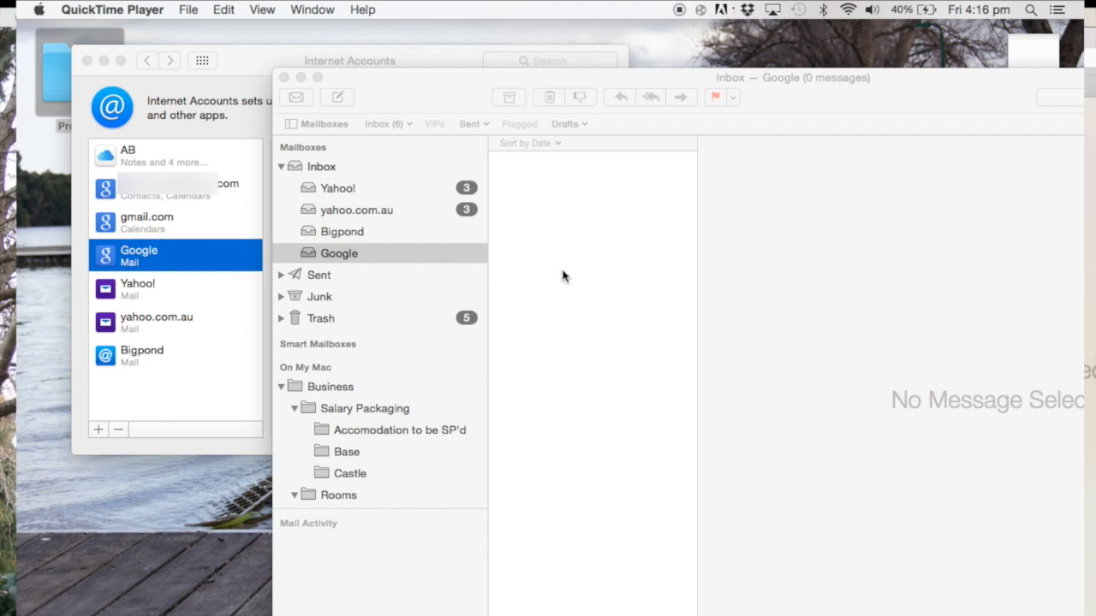
{"action": "mouse_move", "coordinate": [564, 288]}
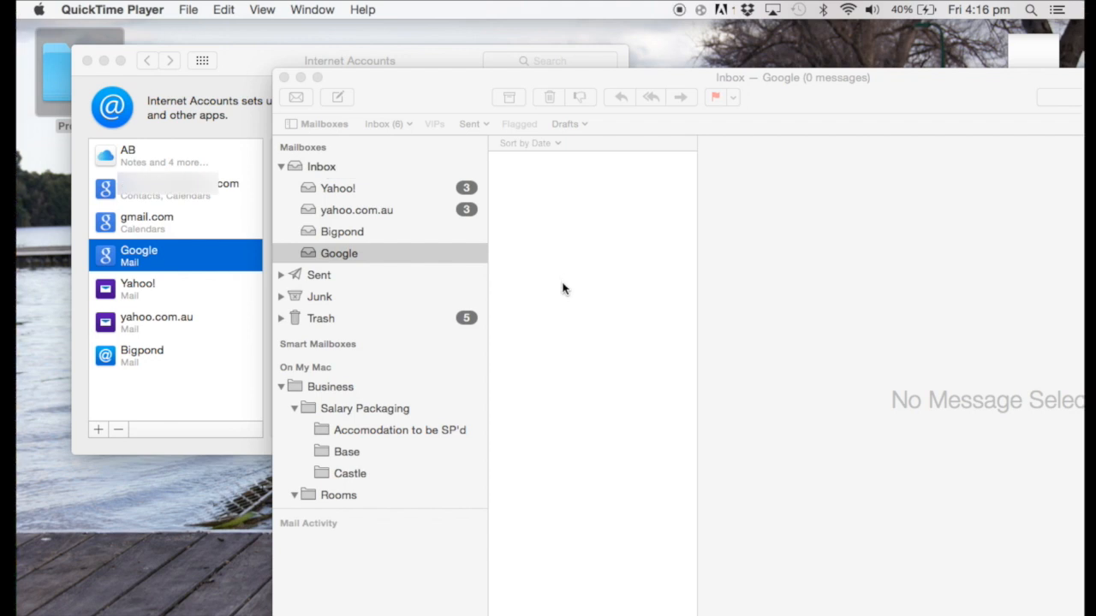
{"action": "mouse_move", "coordinate": [373, 360]}
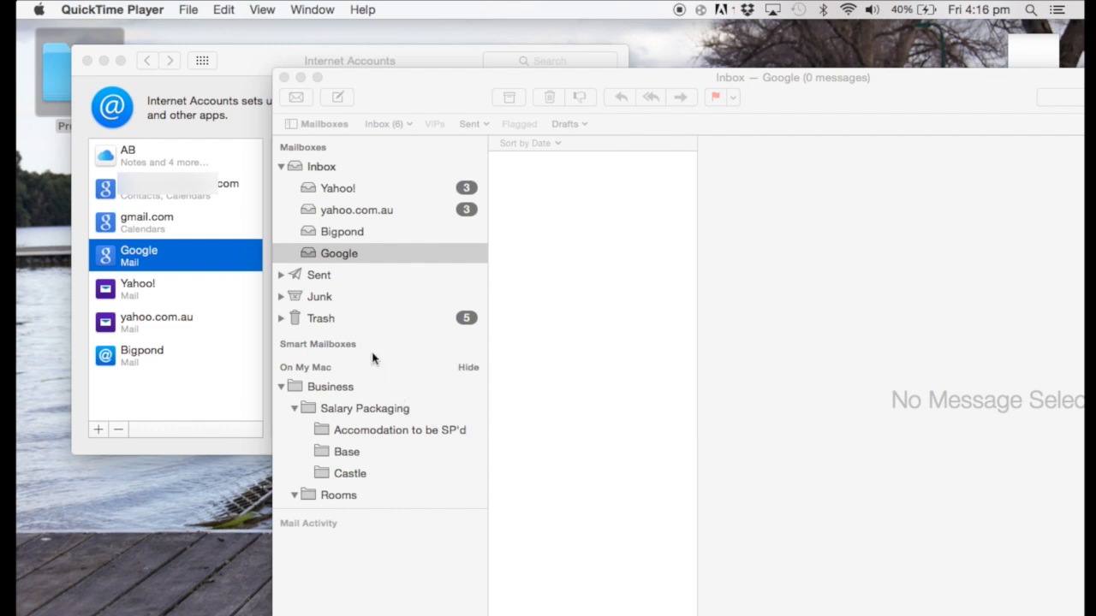
{"action": "mouse_move", "coordinate": [351, 263]}
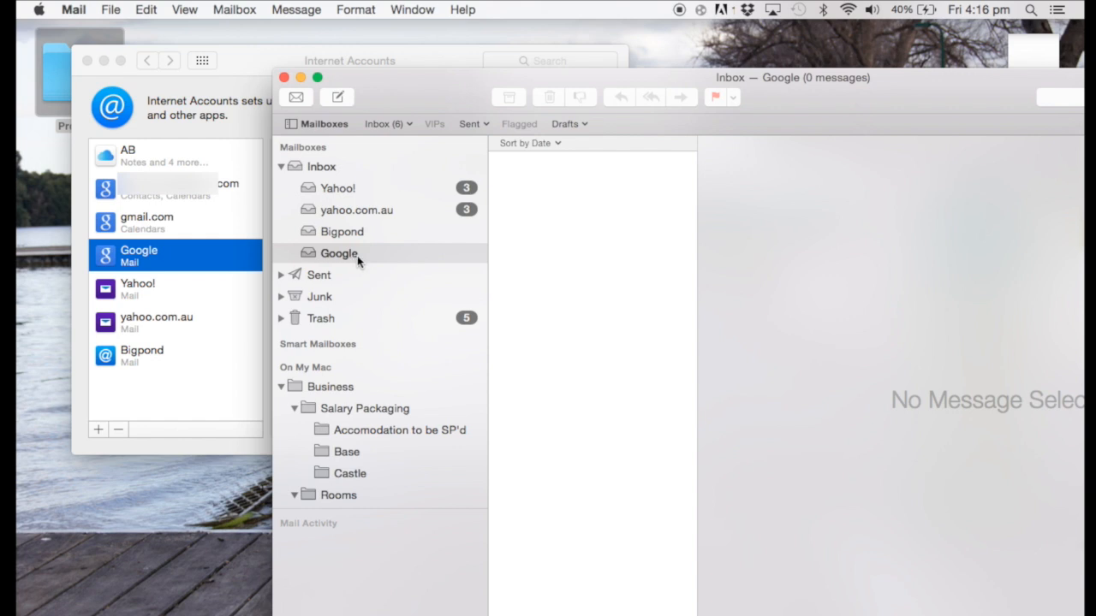
{"action": "mouse_move", "coordinate": [728, 339]}
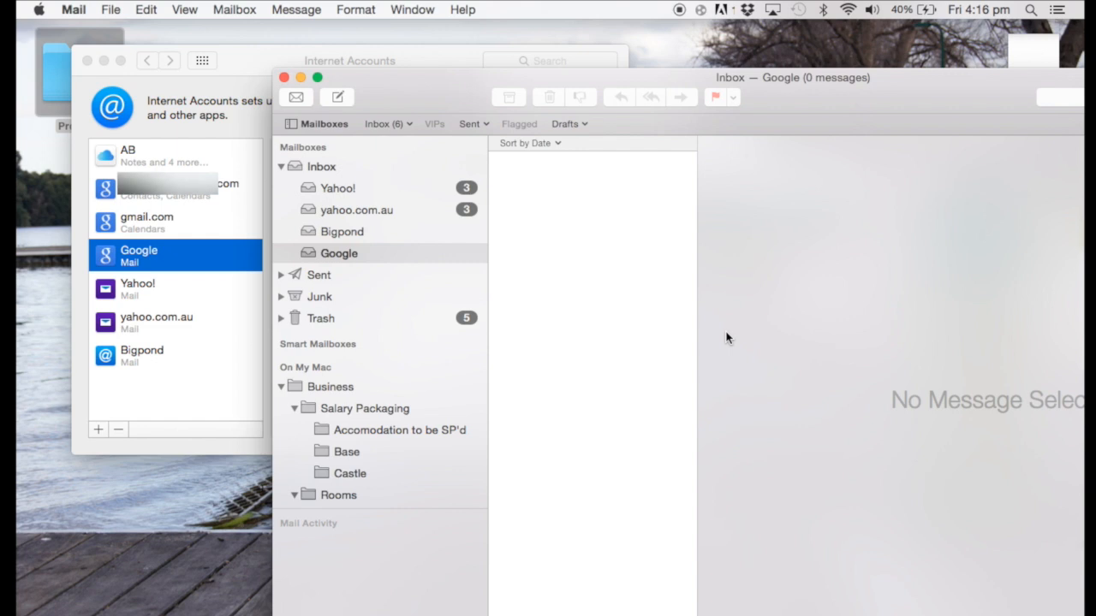
{"action": "mouse_move", "coordinate": [305, 65]}
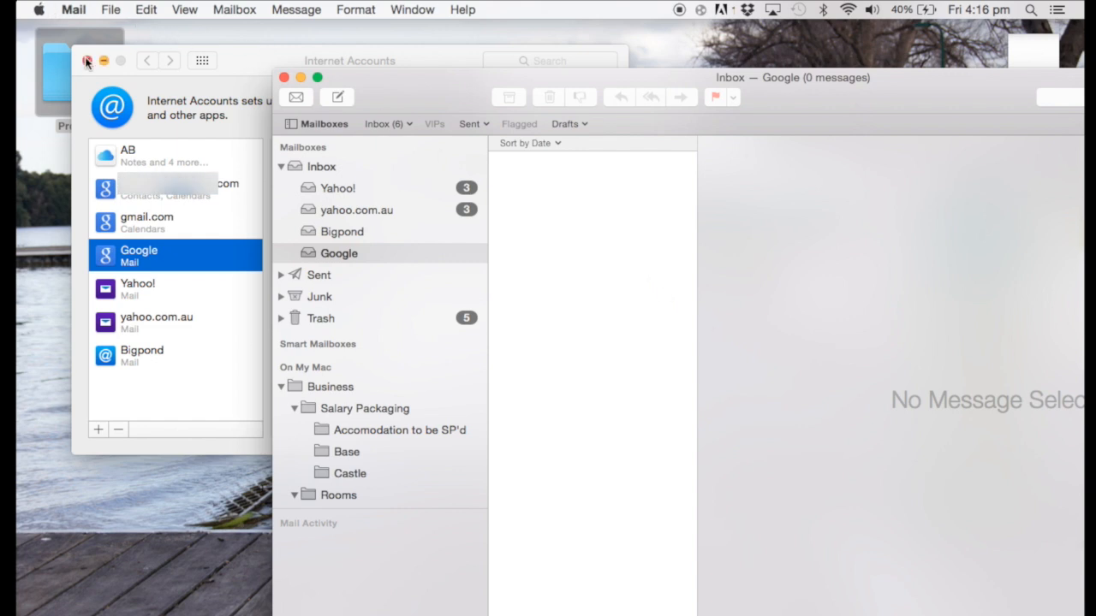
Close the Internet Accounts window, returning System Preferences to its overview
{"action": "left_click", "coordinate": [86, 62]}
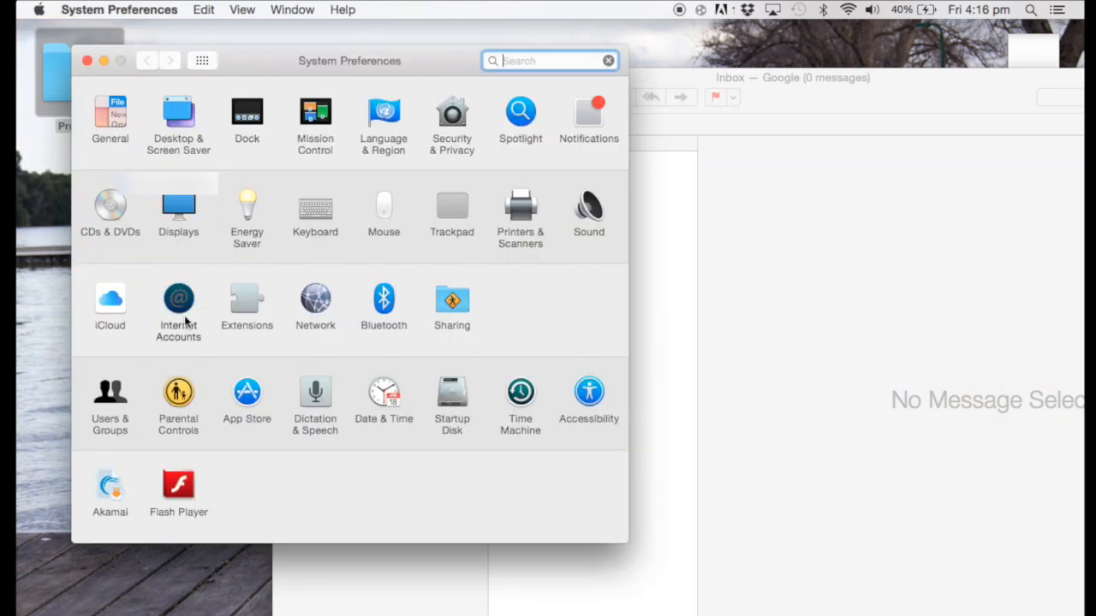
Reopen Internet Accounts and select the Google account showing only Mail ticked
{"action": "left_click", "coordinate": [178, 308]}
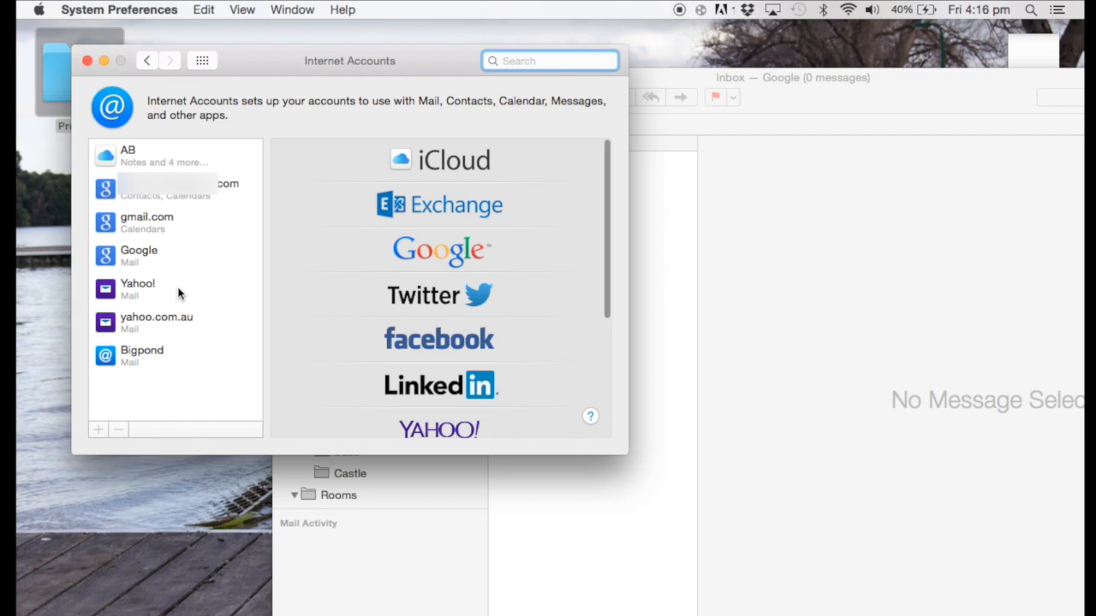
{"action": "mouse_move", "coordinate": [129, 264]}
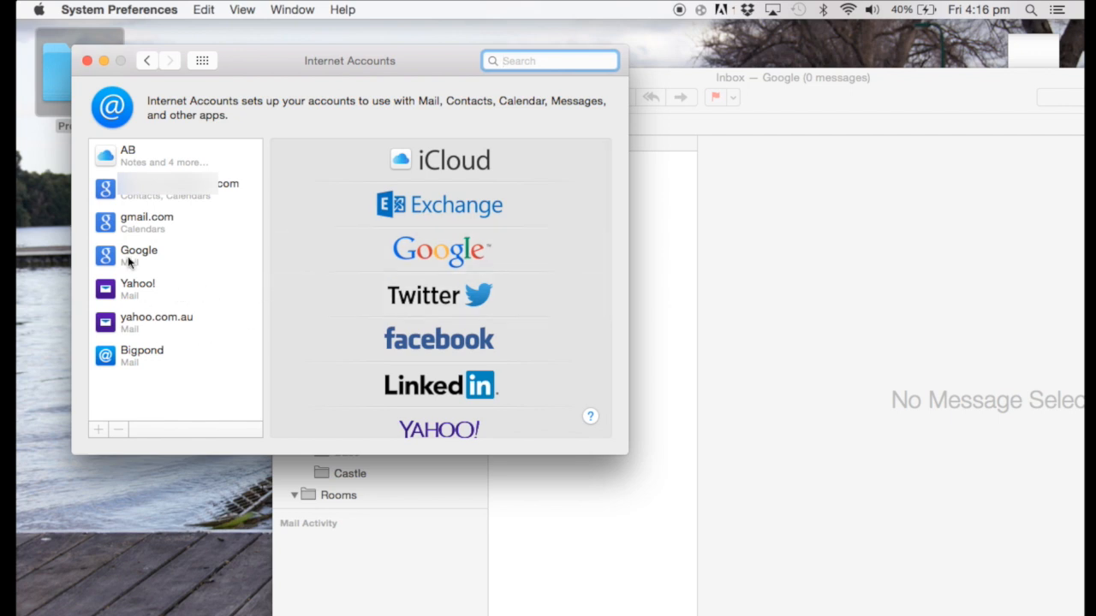
{"action": "left_click", "coordinate": [139, 255]}
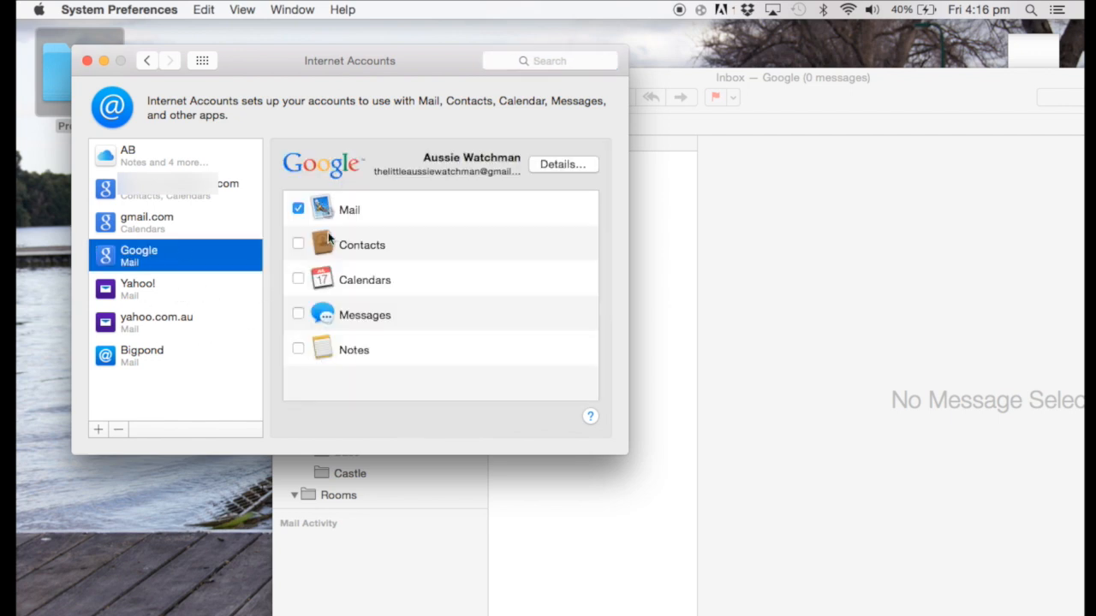
{"action": "mouse_move", "coordinate": [867, 361]}
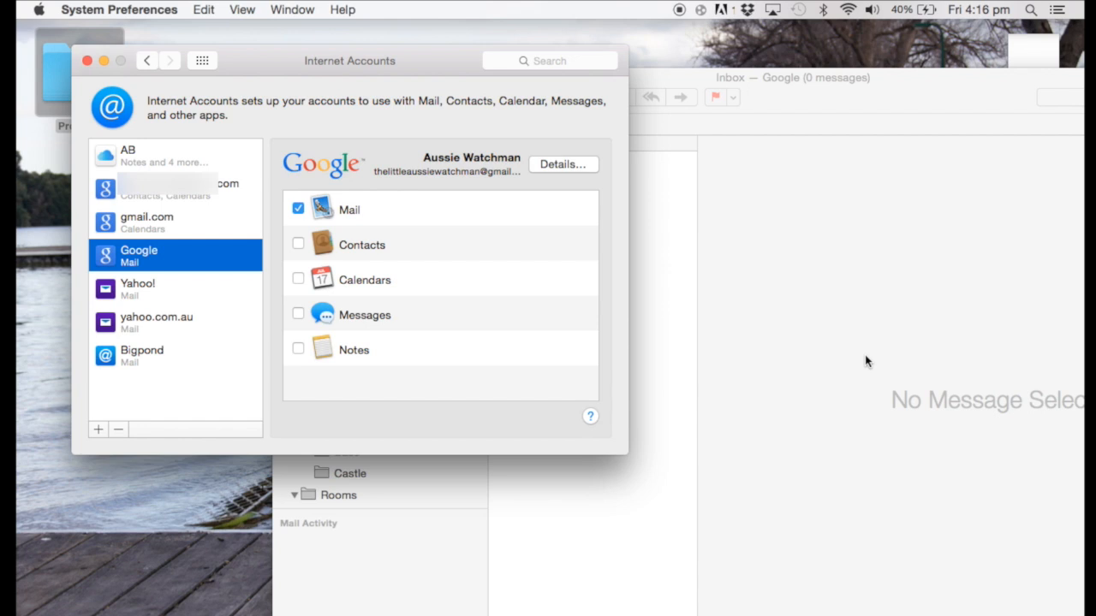
{"action": "mouse_move", "coordinate": [130, 28]}
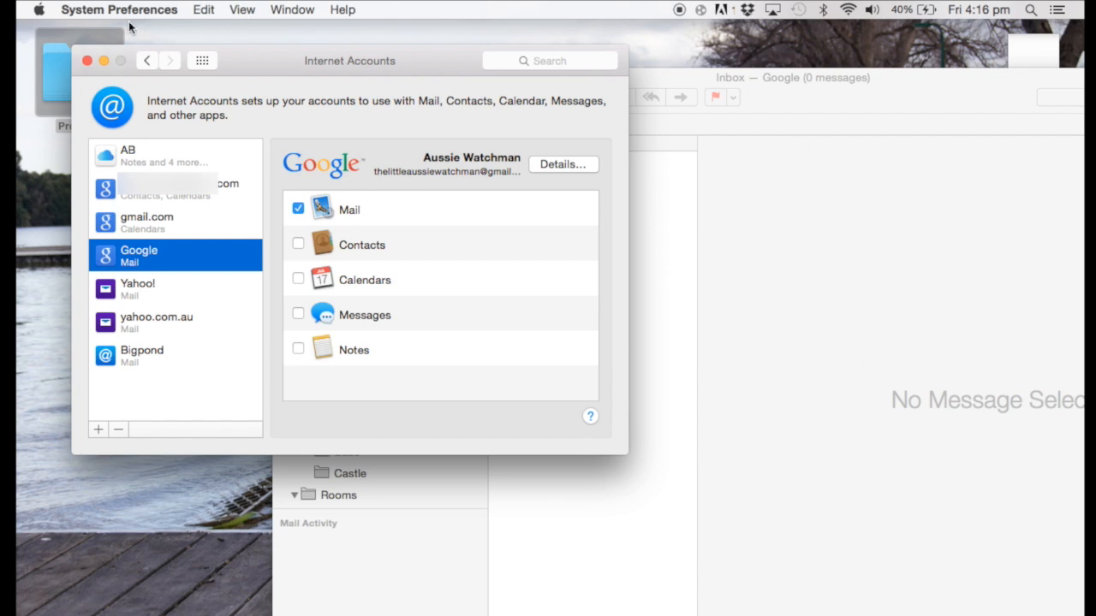